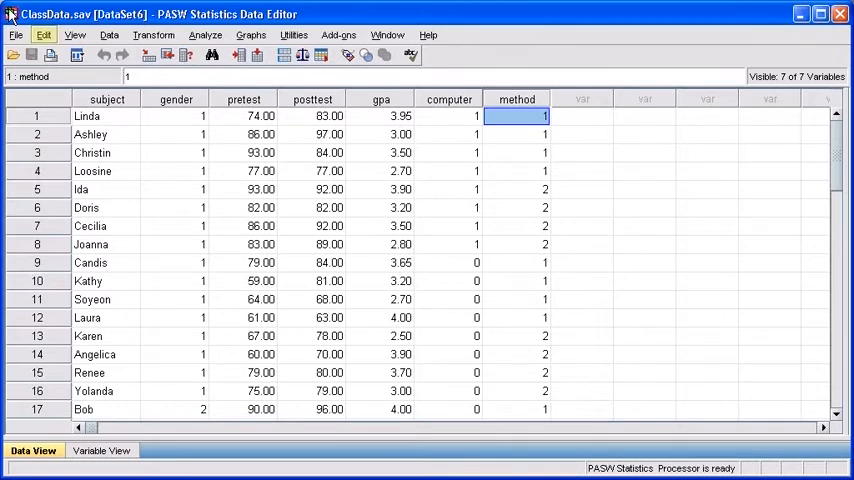
# Review the output viewer settings in the program Options dialog and accept them
pyautogui.click(43, 35)
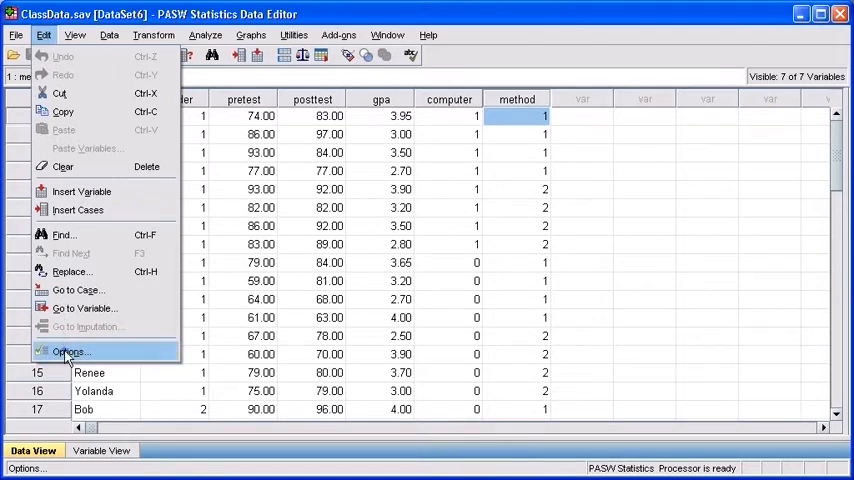
pyautogui.click(70, 352)
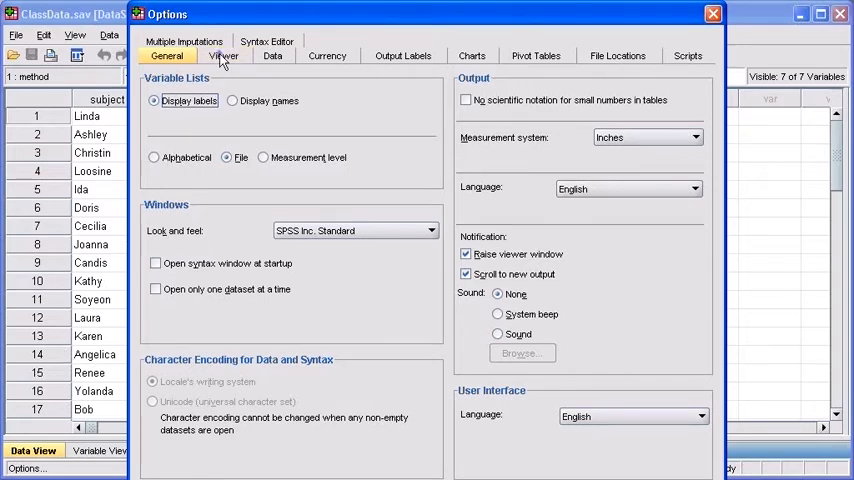
pyautogui.click(223, 55)
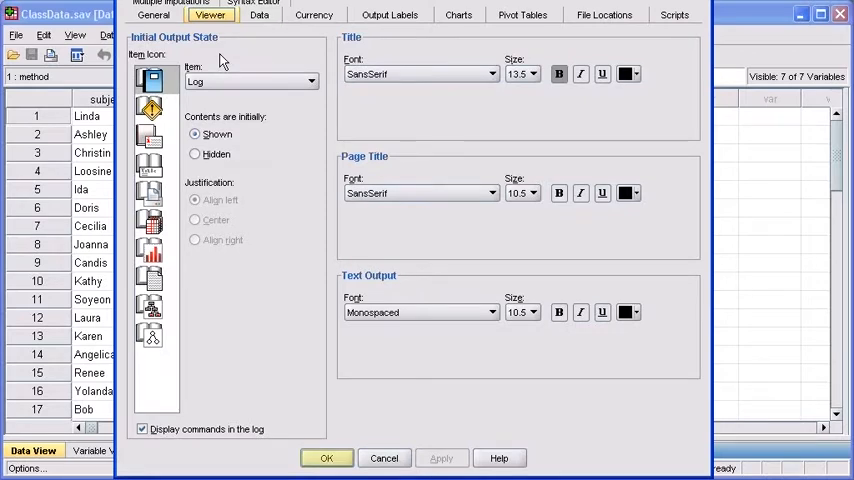
pyautogui.click(326, 457)
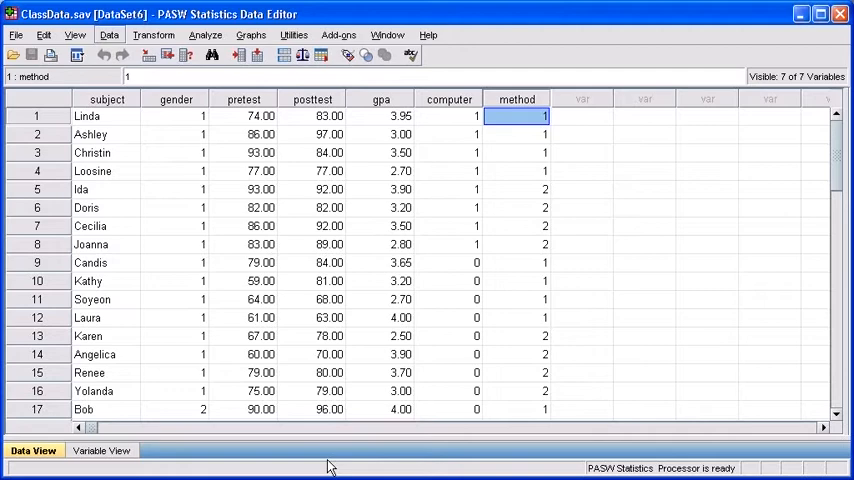
# Paste a Split File command that compares groups by gender into syntax
pyautogui.click(109, 35)
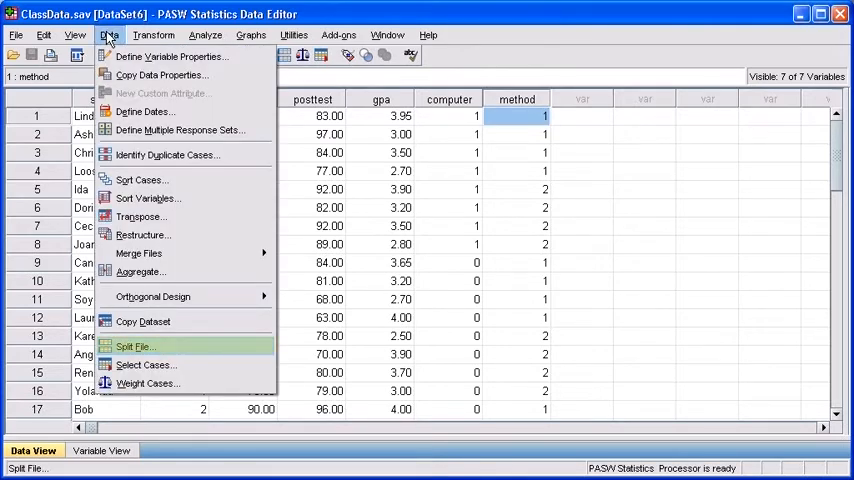
pyautogui.click(134, 346)
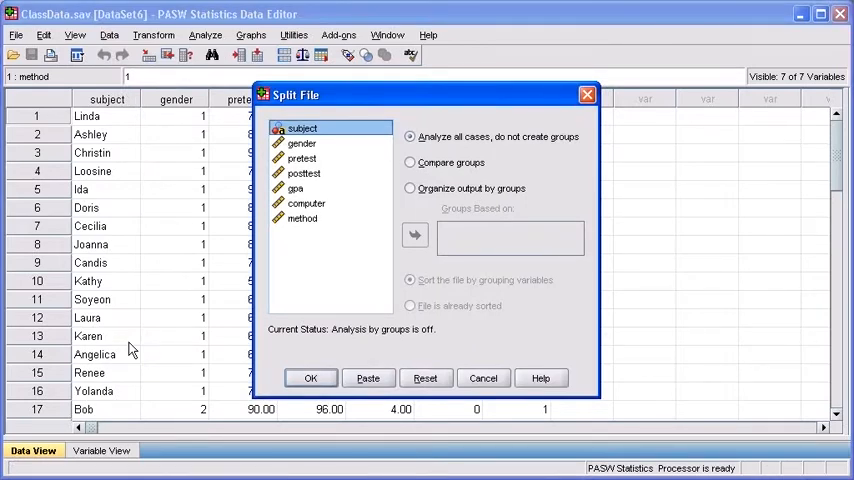
pyautogui.click(301, 143)
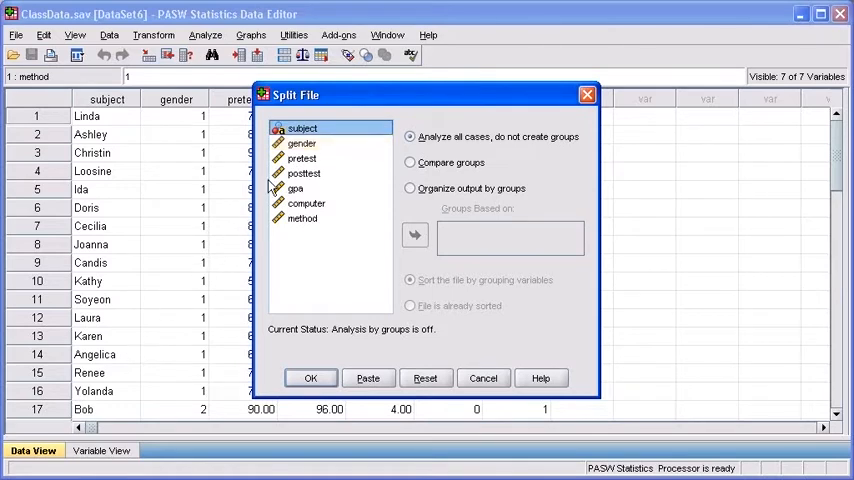
pyautogui.click(301, 143)
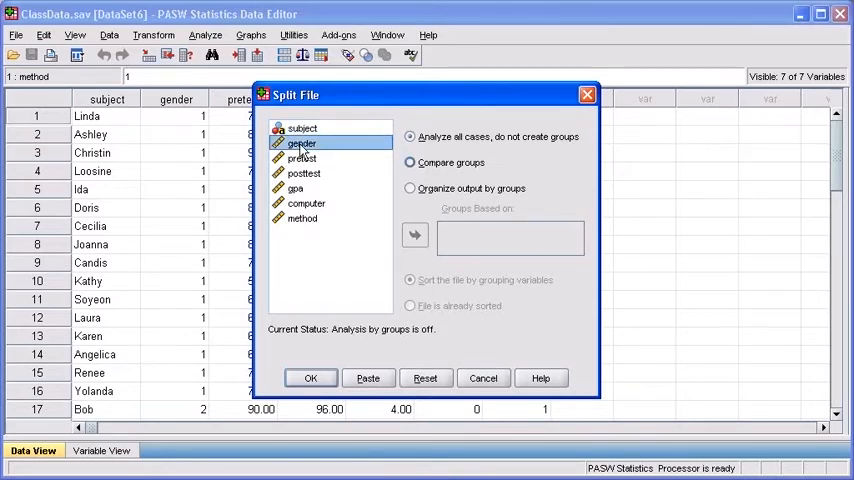
pyautogui.click(410, 162)
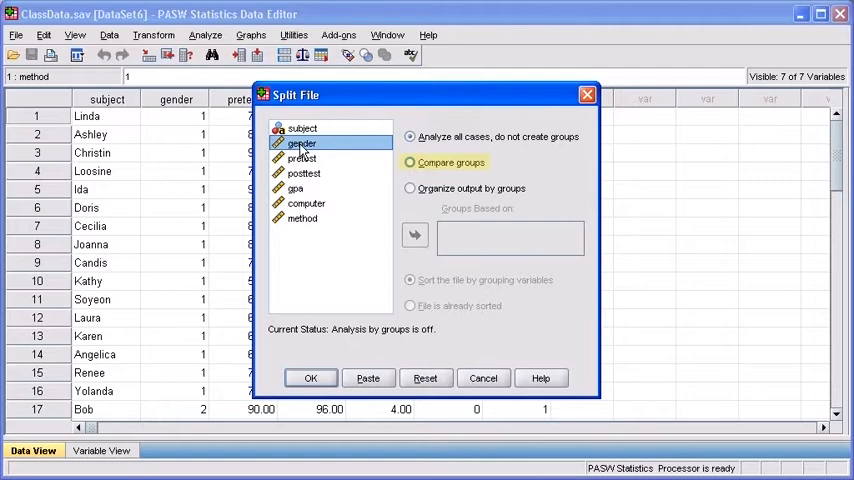
pyautogui.click(410, 162)
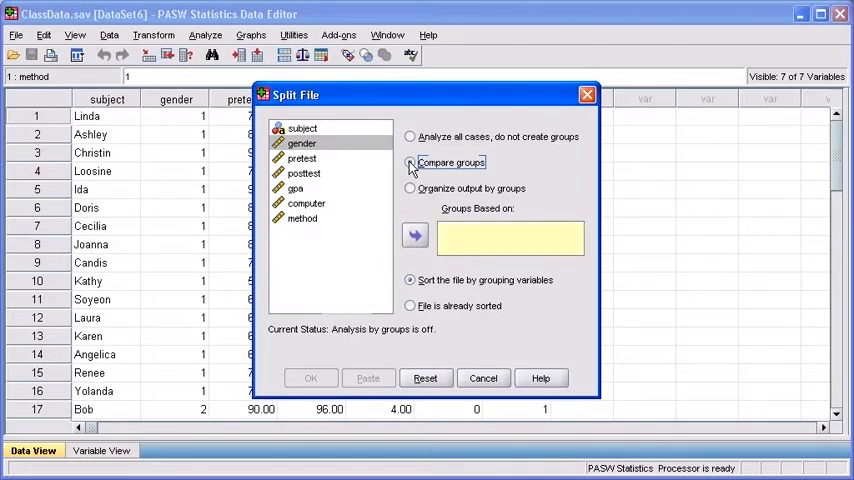
pyautogui.click(410, 162)
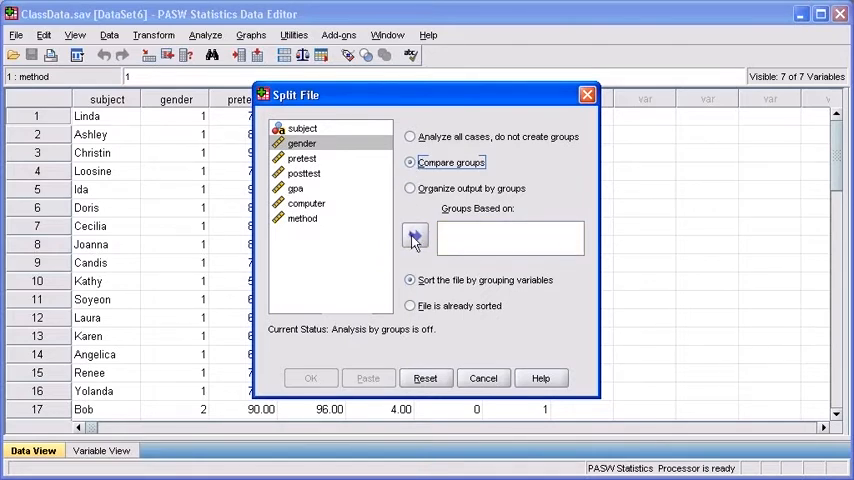
pyautogui.click(414, 238)
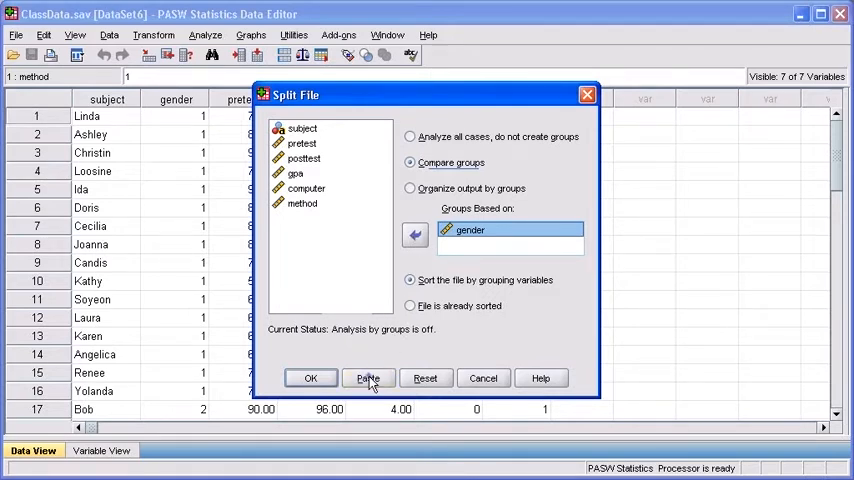
pyautogui.click(368, 378)
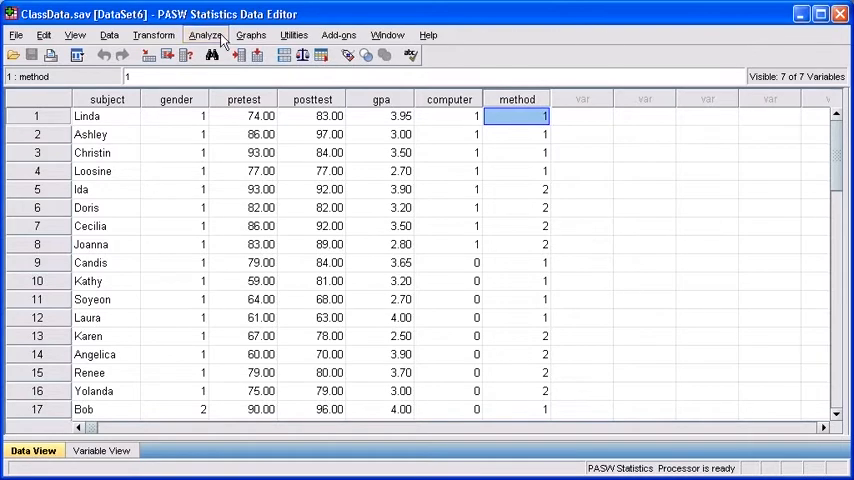
# Paste a Crosstabs command with gender as rows and method as columns into syntax
pyautogui.click(206, 35)
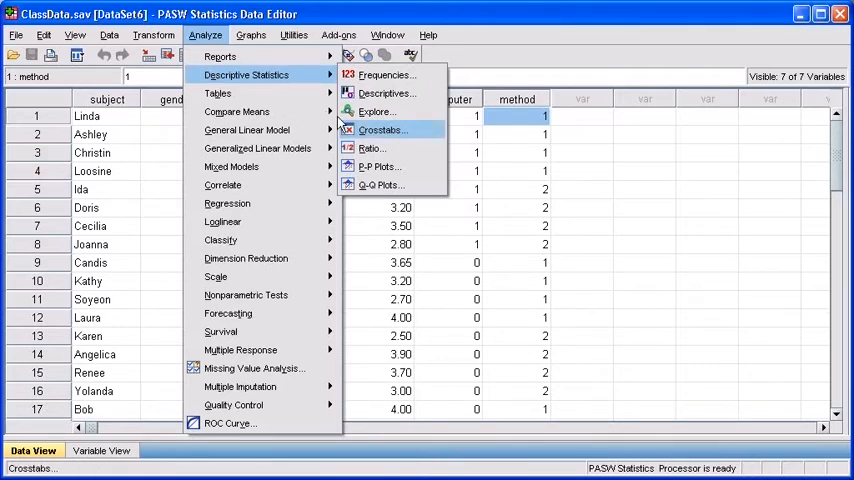
pyautogui.click(381, 130)
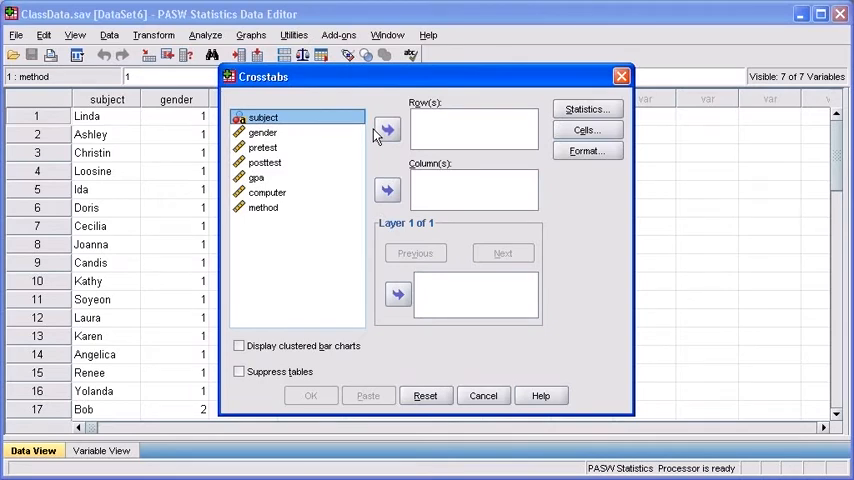
pyautogui.click(263, 132)
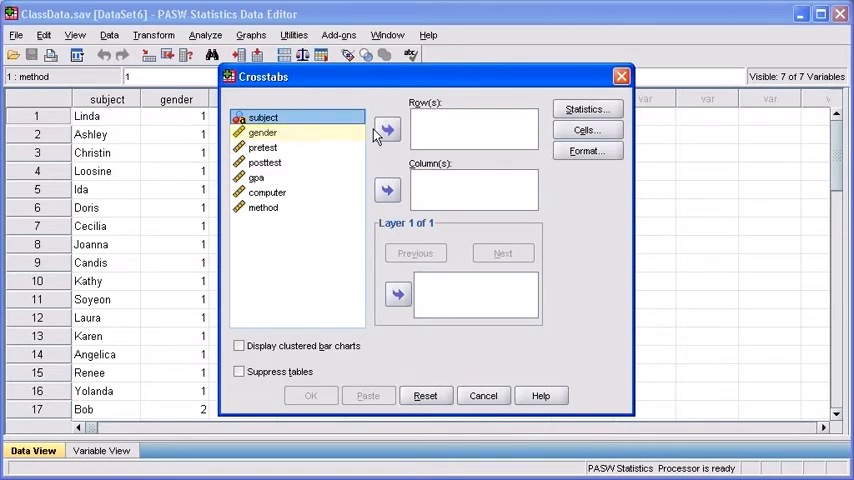
pyautogui.click(263, 132)
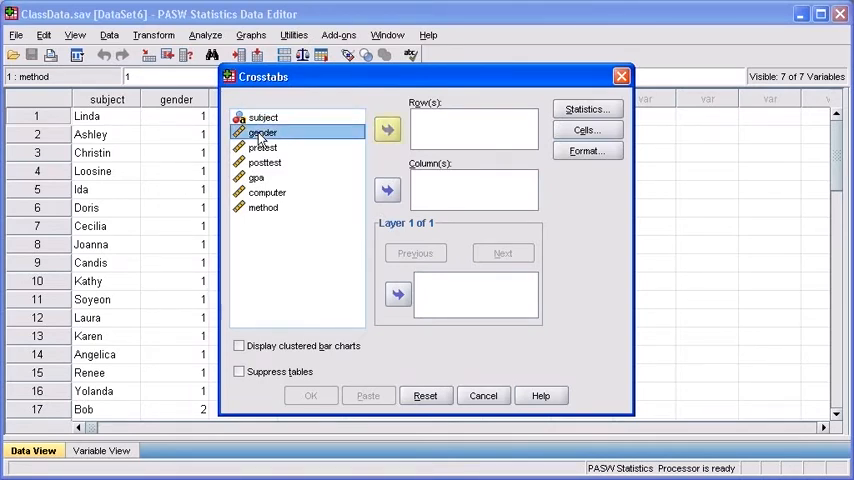
pyautogui.click(387, 130)
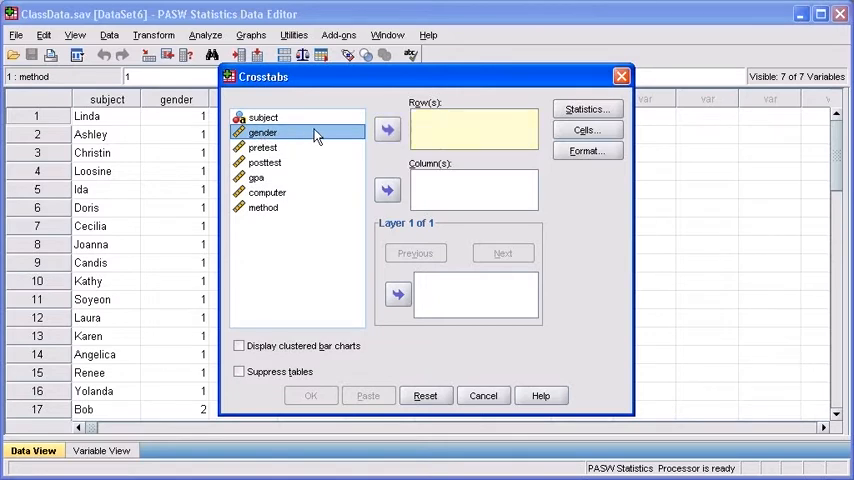
pyautogui.click(387, 129)
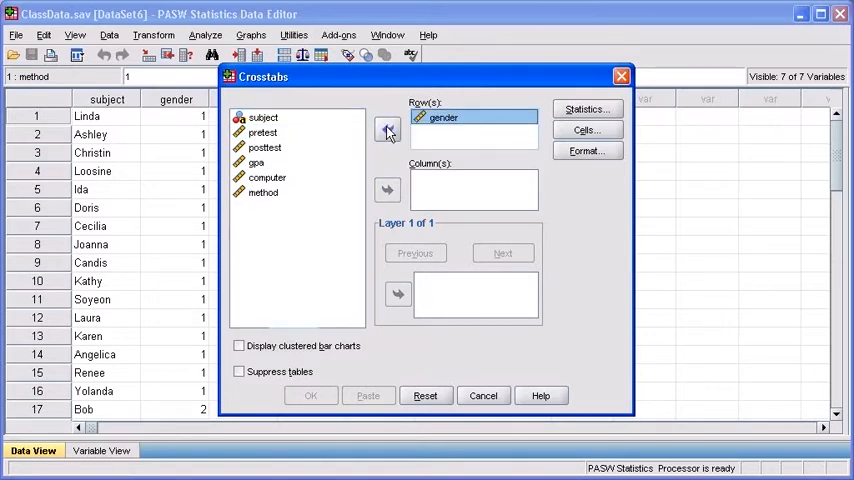
pyautogui.click(263, 192)
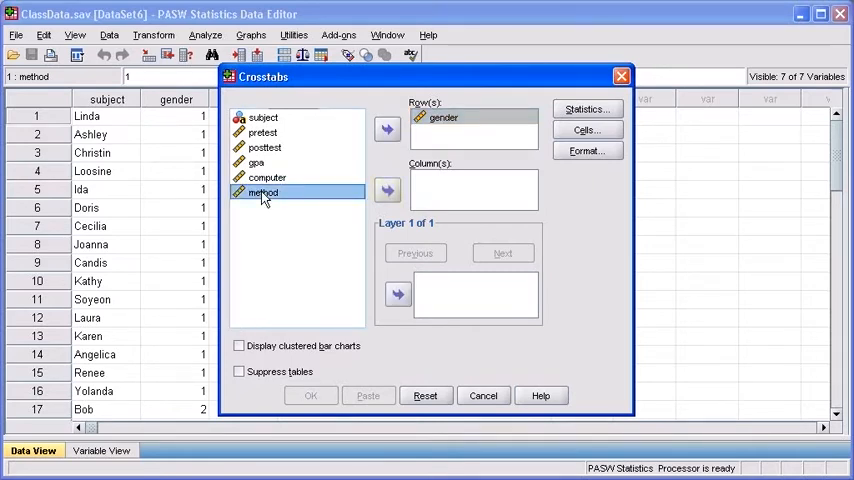
pyautogui.click(387, 190)
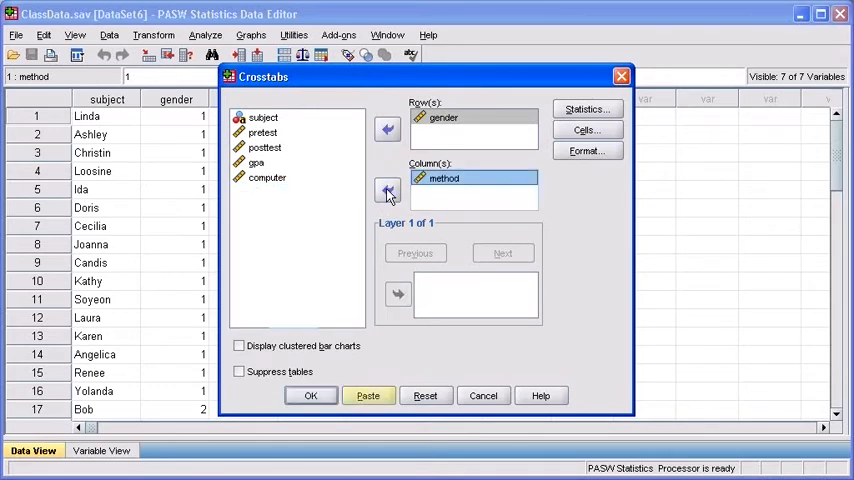
pyautogui.click(368, 395)
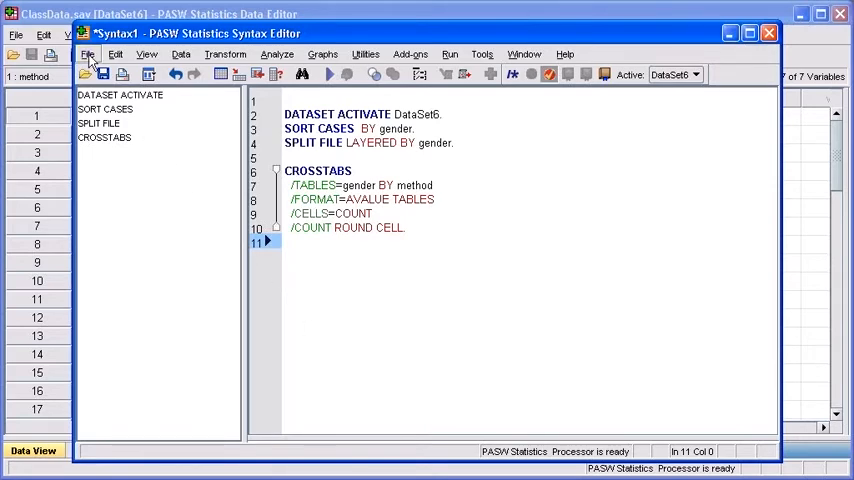
# Save the syntax to the Desktop under the file name 'Syntax'
pyautogui.click(88, 54)
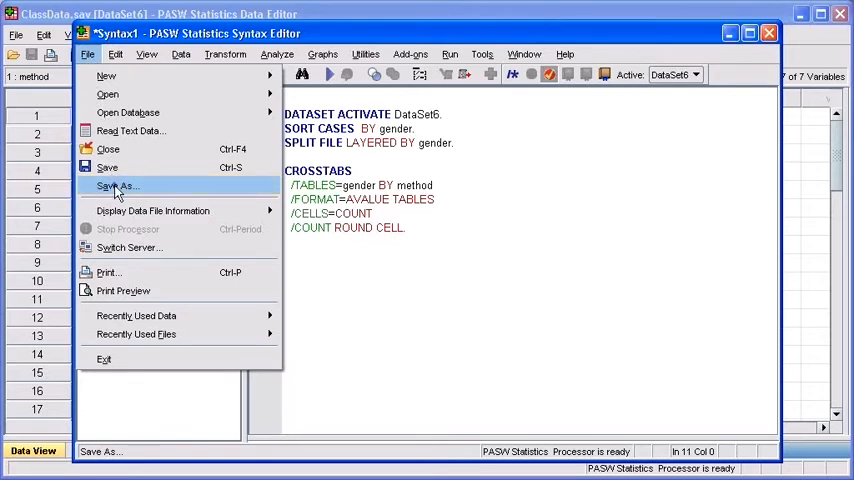
pyautogui.click(116, 186)
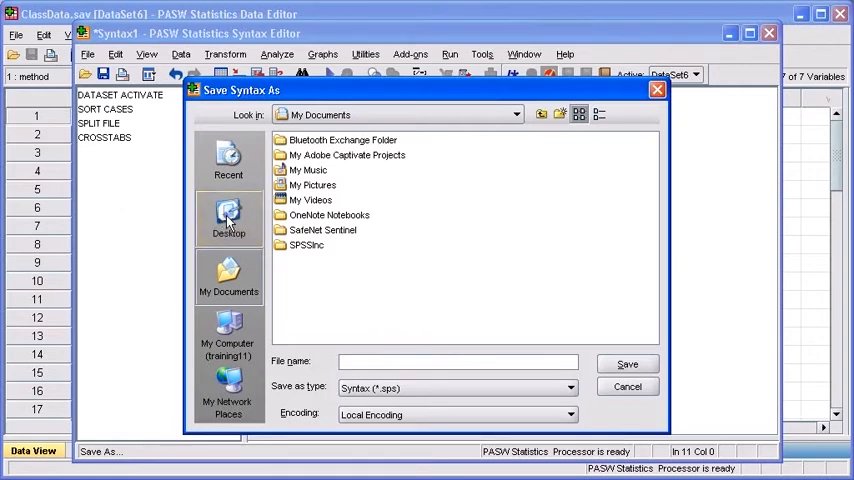
pyautogui.click(228, 218)
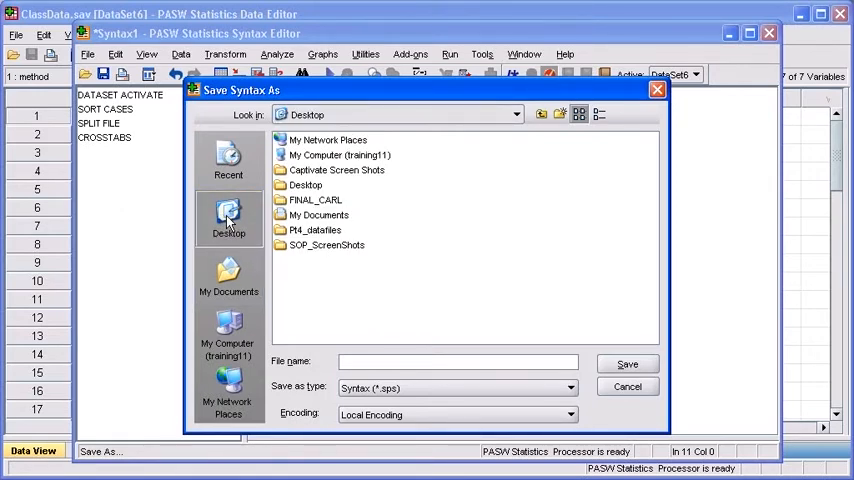
pyautogui.click(456, 361)
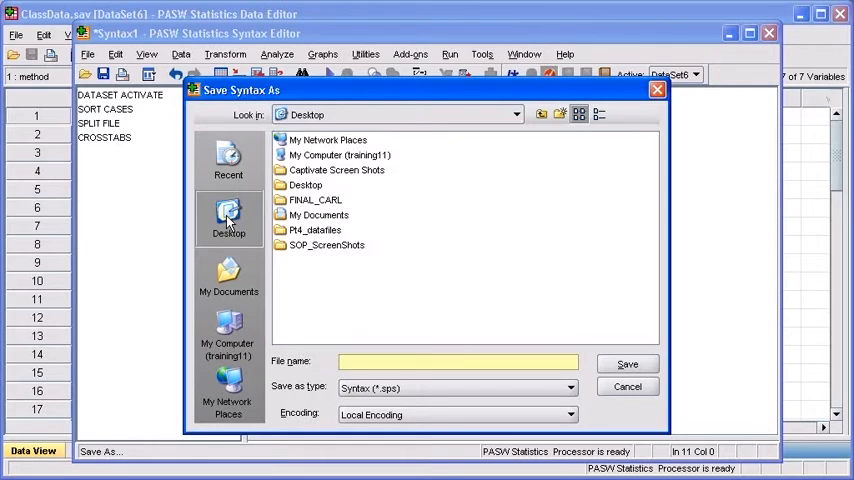
pyautogui.write('S')
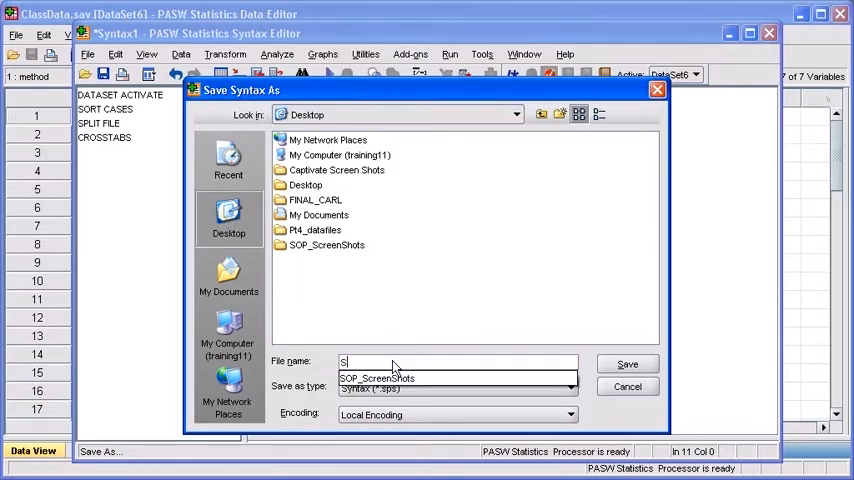
pyautogui.write('Syntax')
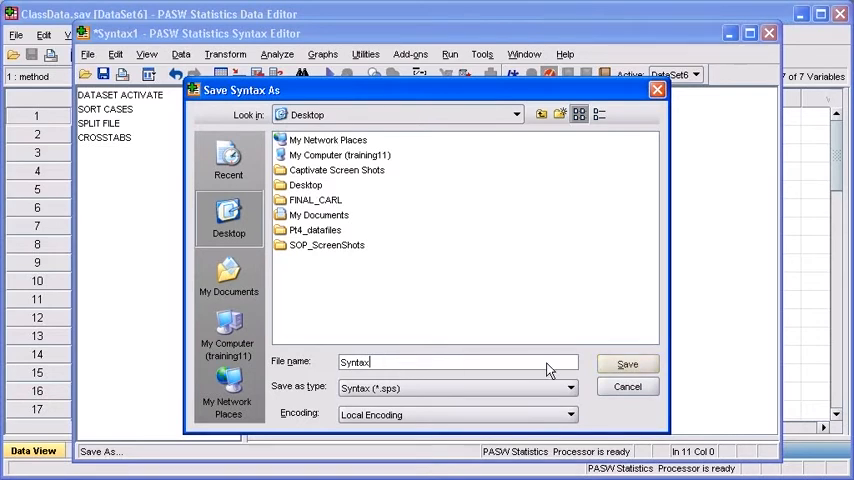
pyautogui.click(627, 363)
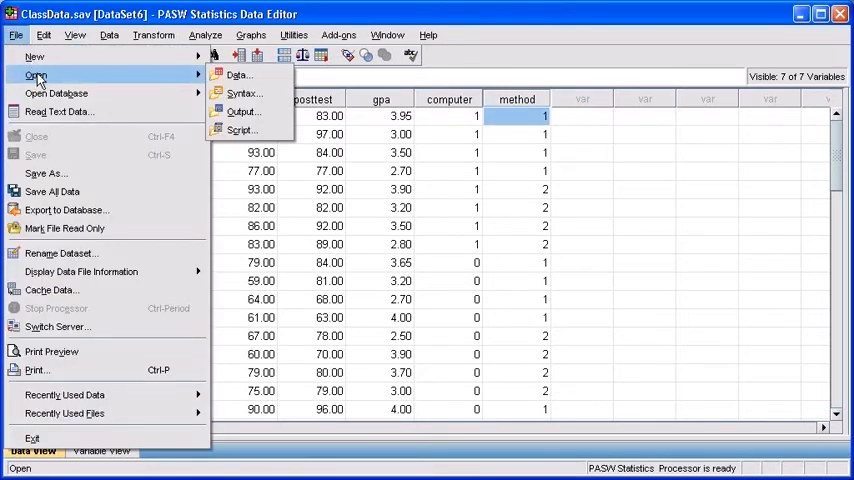
pyautogui.moveTo(243, 93)
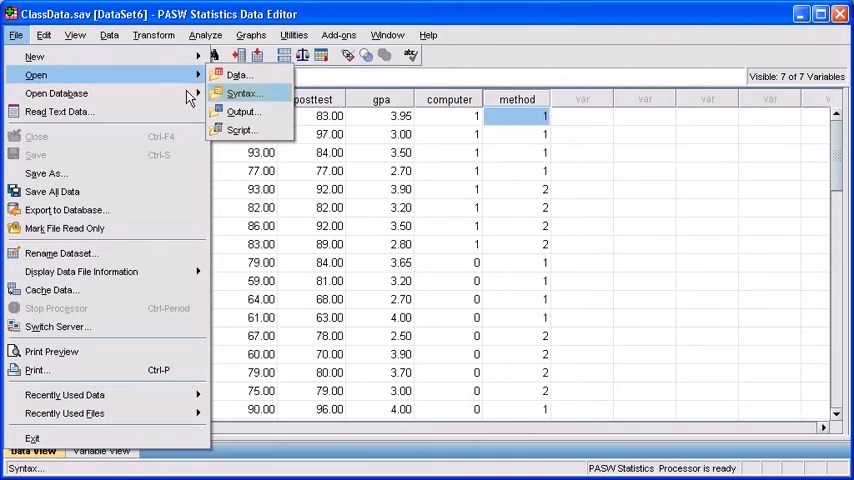
# Open the WeeklyAnalysis.SPS syntax file from Pt4_datafiles
pyautogui.click(243, 92)
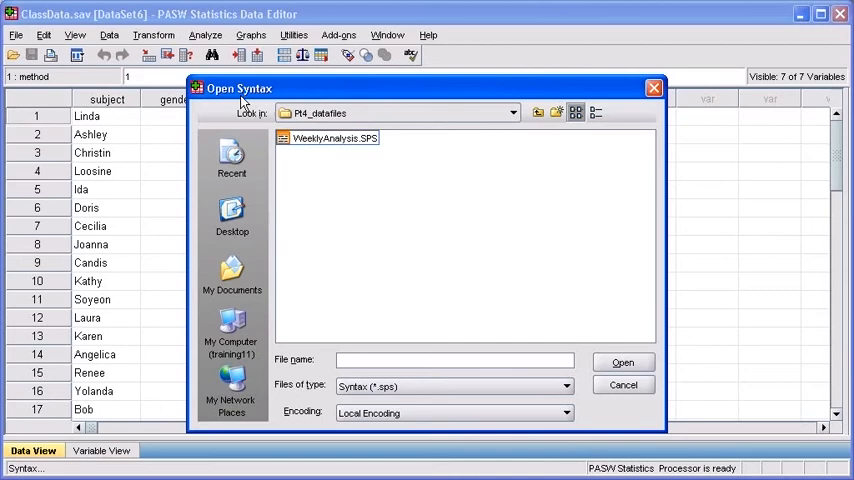
pyautogui.click(335, 138)
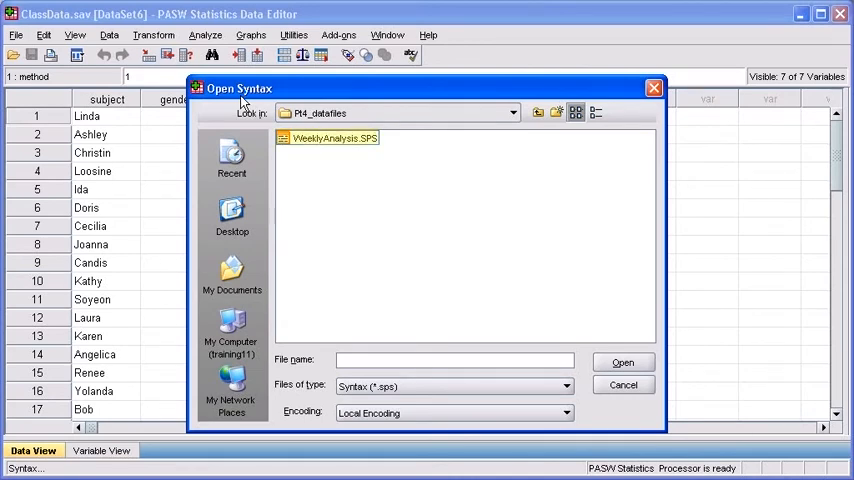
pyautogui.click(333, 137)
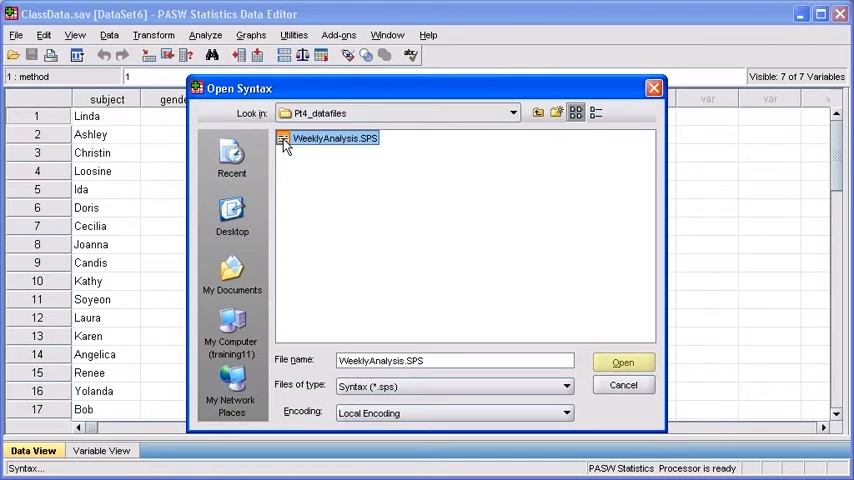
pyautogui.click(622, 362)
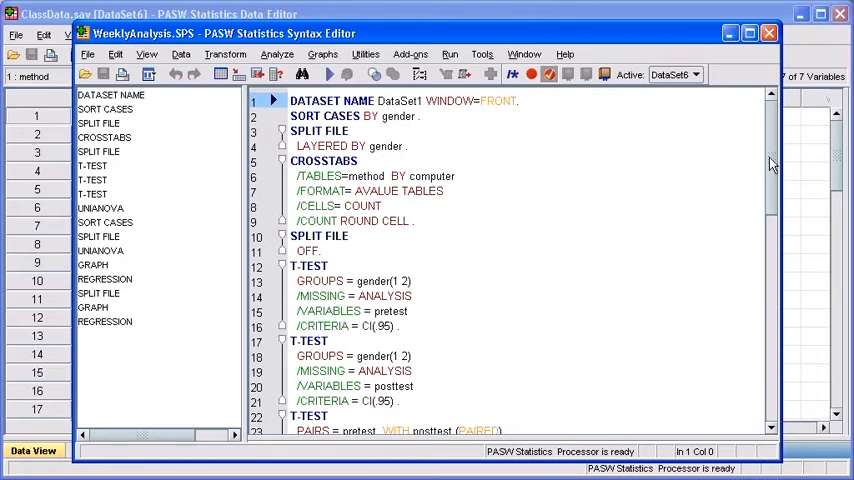
# Place the cursor in the REGRESSION command and run all WeeklyAnalysis syntax commands
pyautogui.scroll(-3)
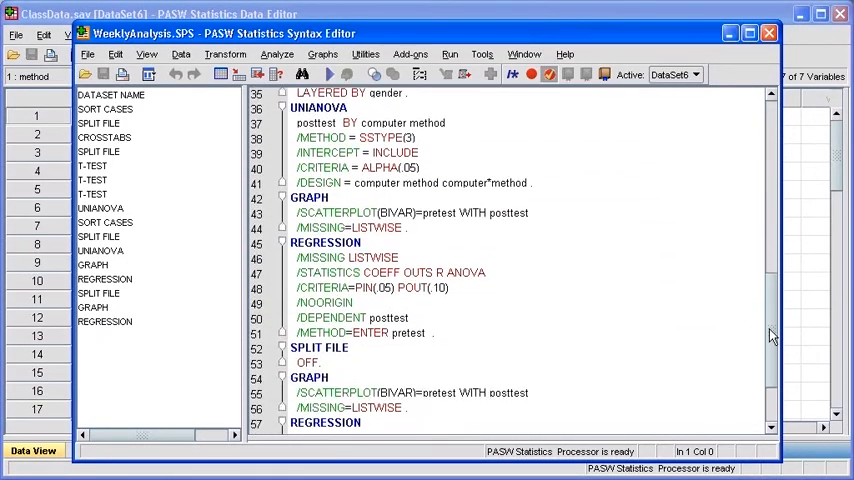
pyautogui.scroll(-3)
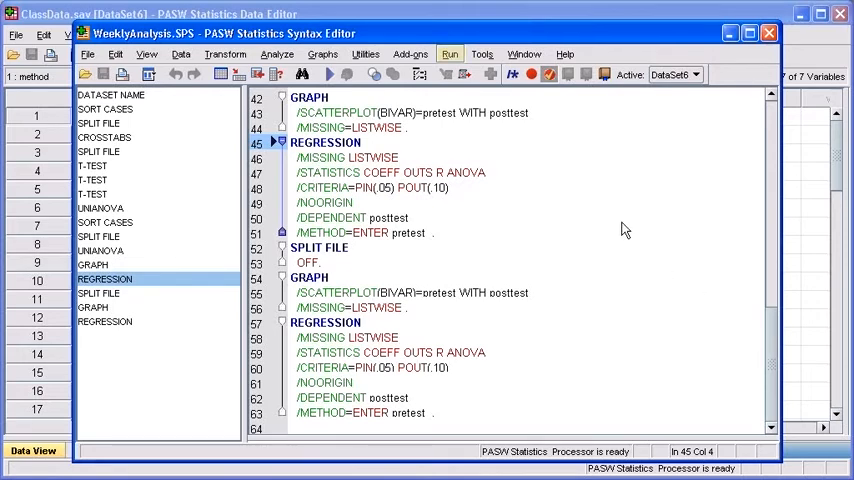
pyautogui.click(449, 54)
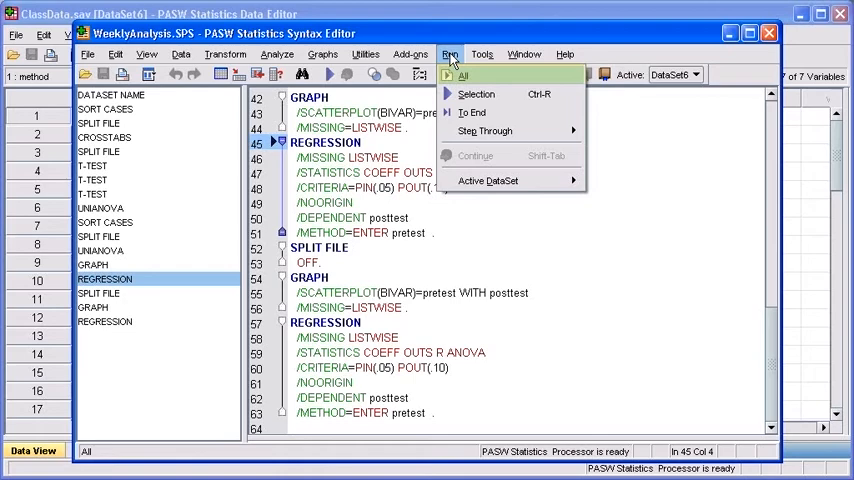
pyautogui.click(463, 75)
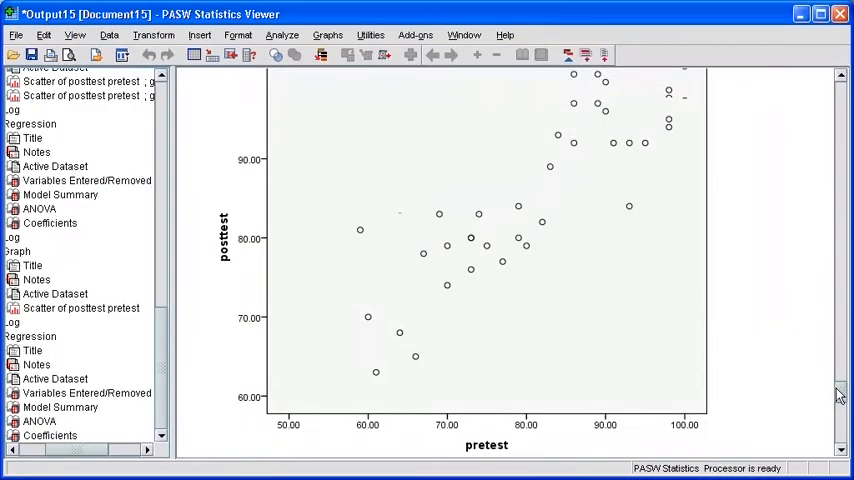
pyautogui.scroll(3)
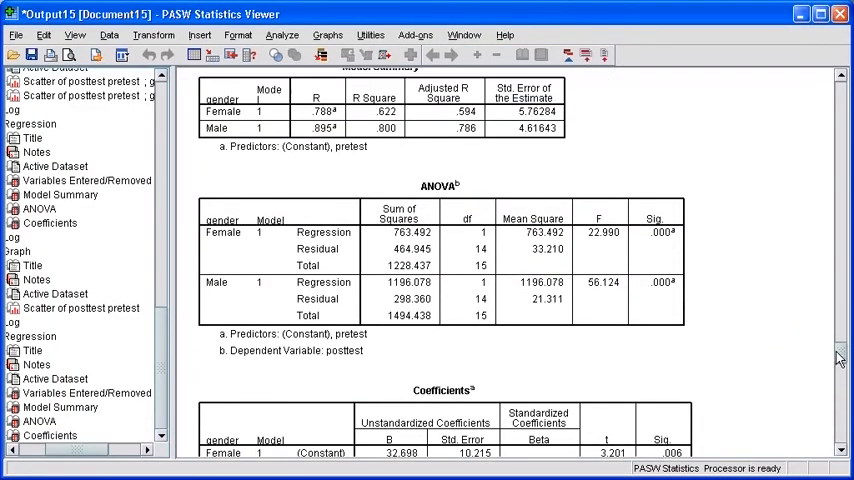